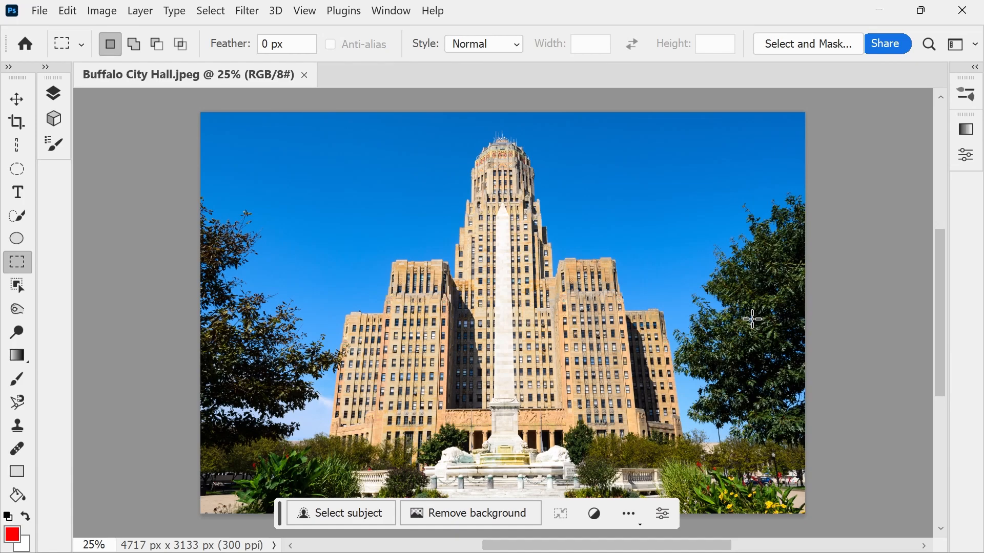
mouse_move(295, 529)
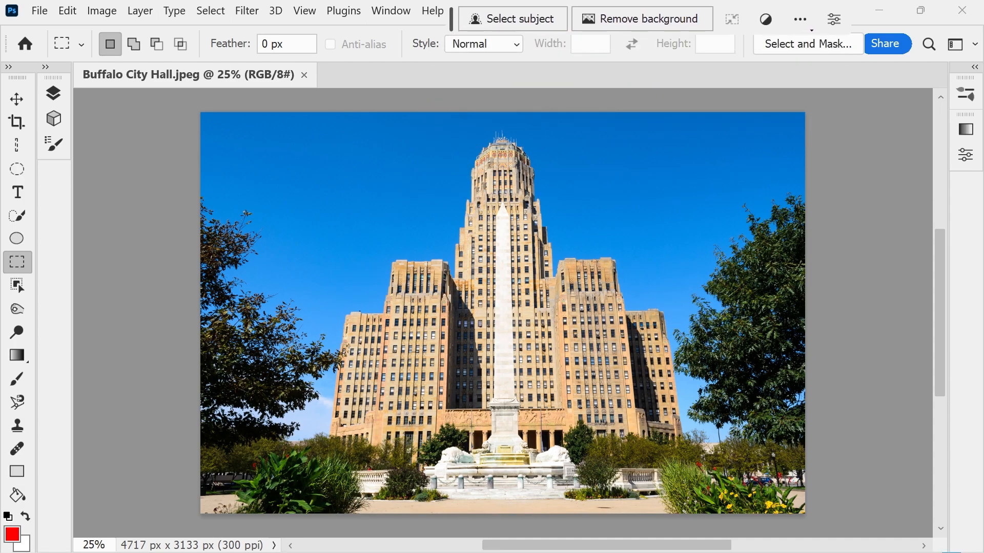
mouse_move(707, 295)
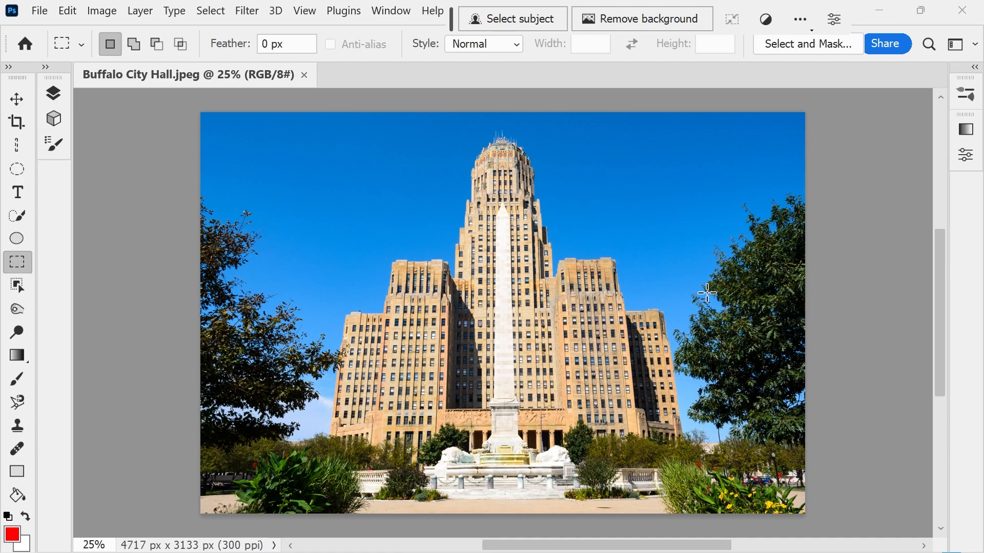
mouse_move(478, 138)
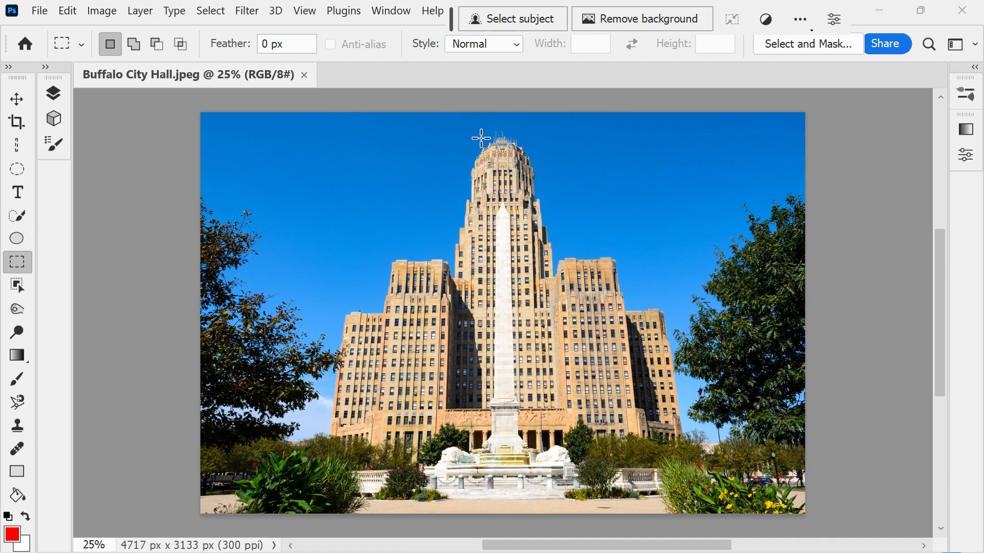
mouse_move(506, 135)
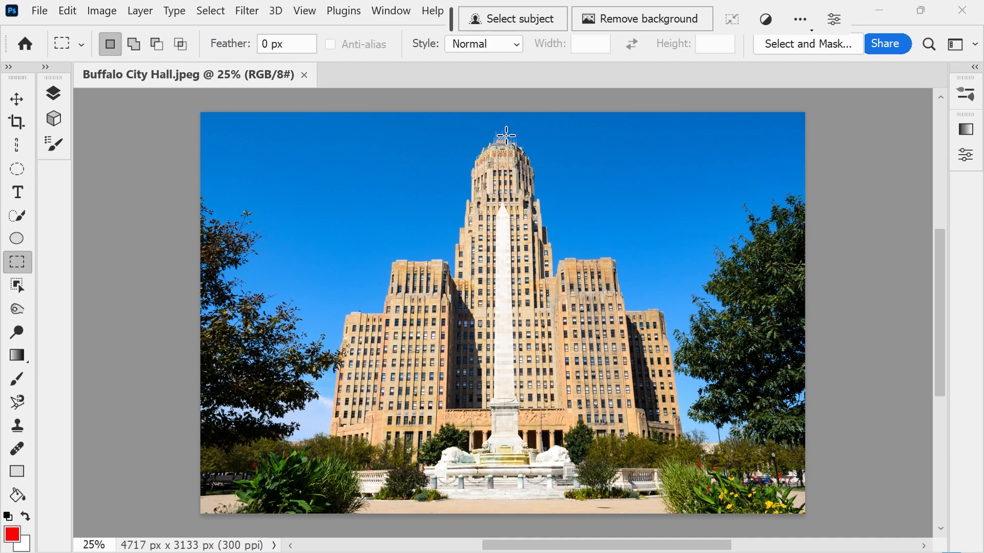
Crop the canvas taller to 4717 × 4692 px, content-aware filling the new sky.
scroll("down", 3)
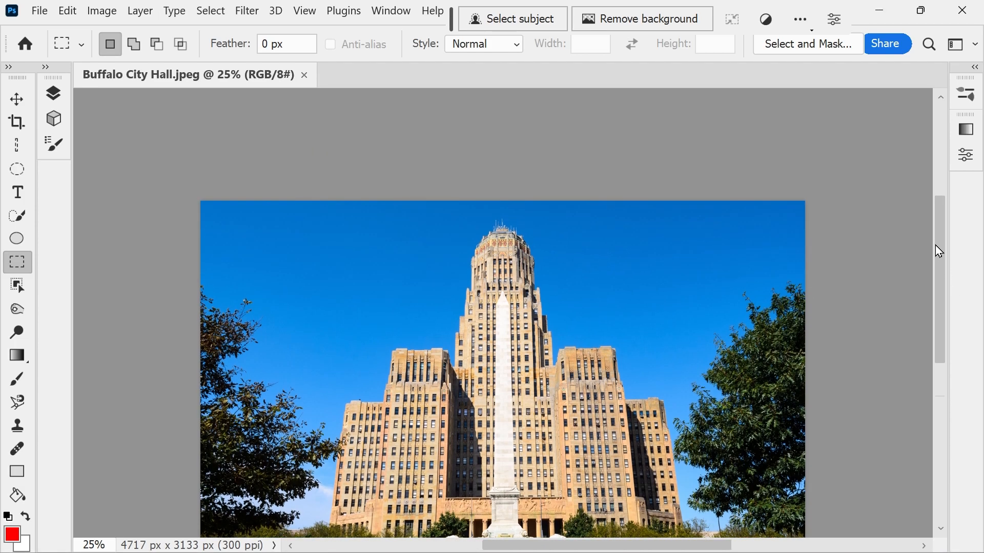
scroll("down", 3)
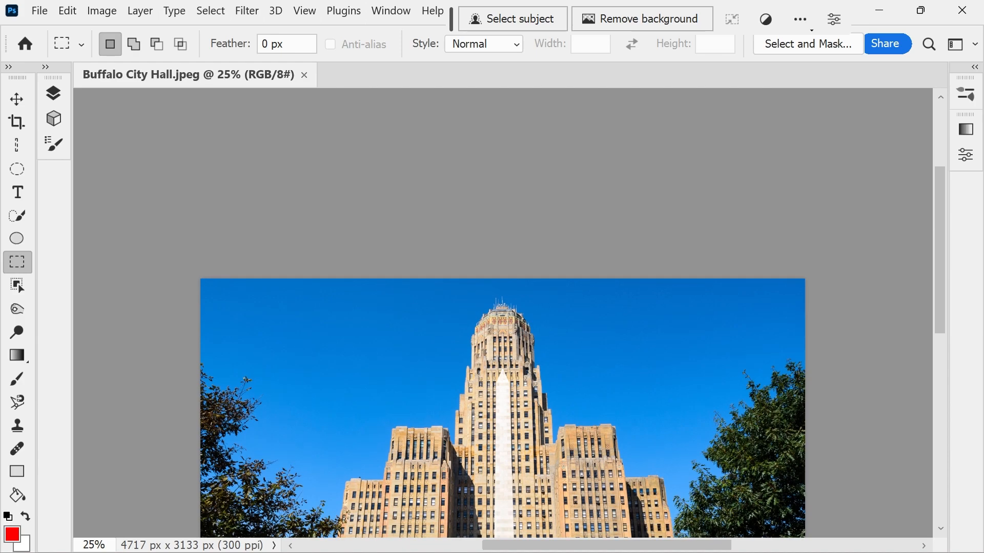
left_click(18, 123)
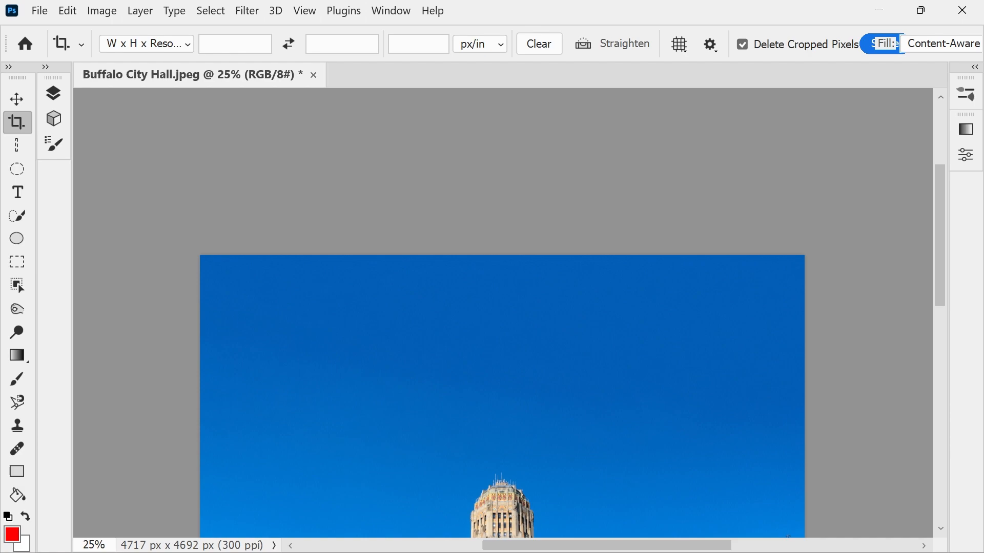
scroll("down", 3)
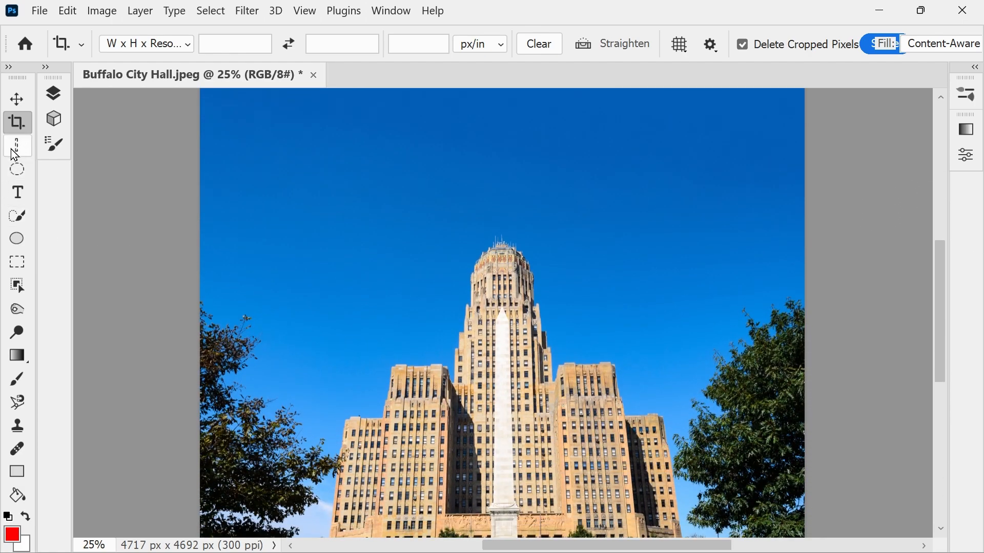
mouse_move(15, 146)
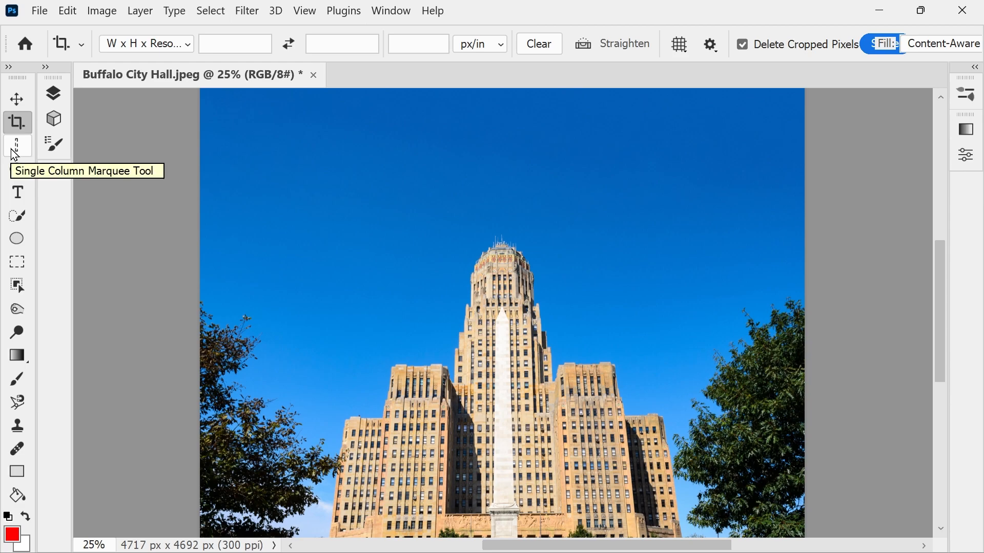
Move the Single Row Marquee Tool from Extra Tools into the toolbar list.
left_click(68, 11)
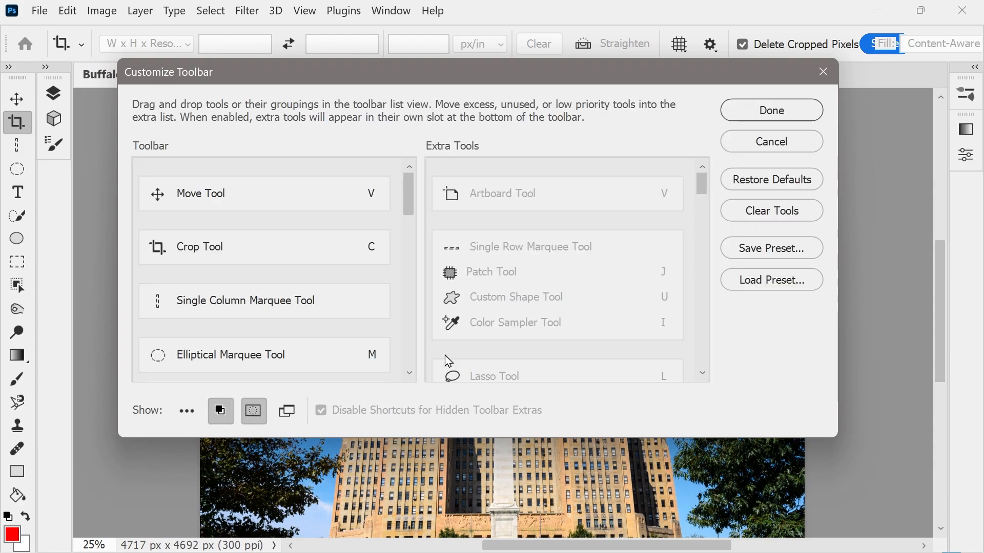
mouse_move(707, 191)
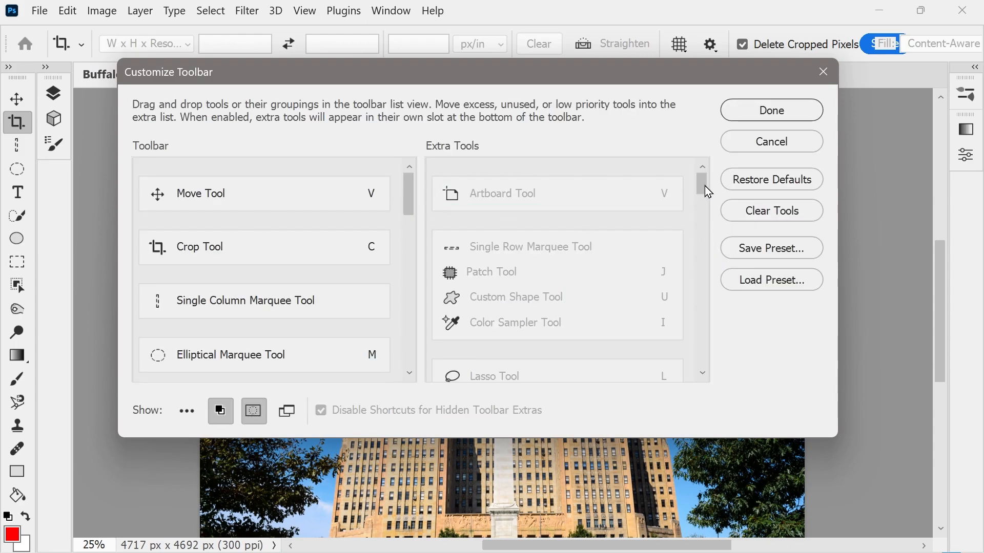
scroll("down", 3)
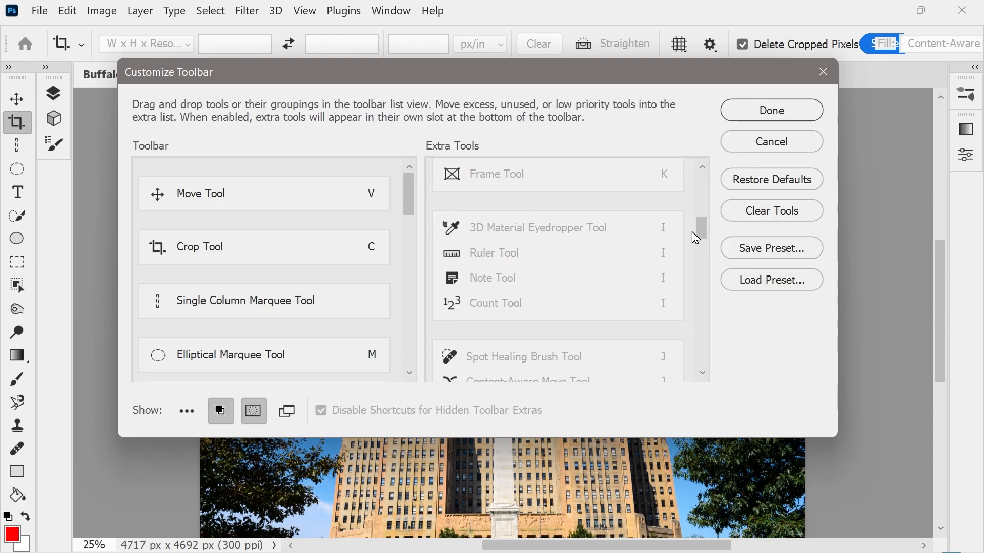
left_click_drag(531, 246, 263, 277)
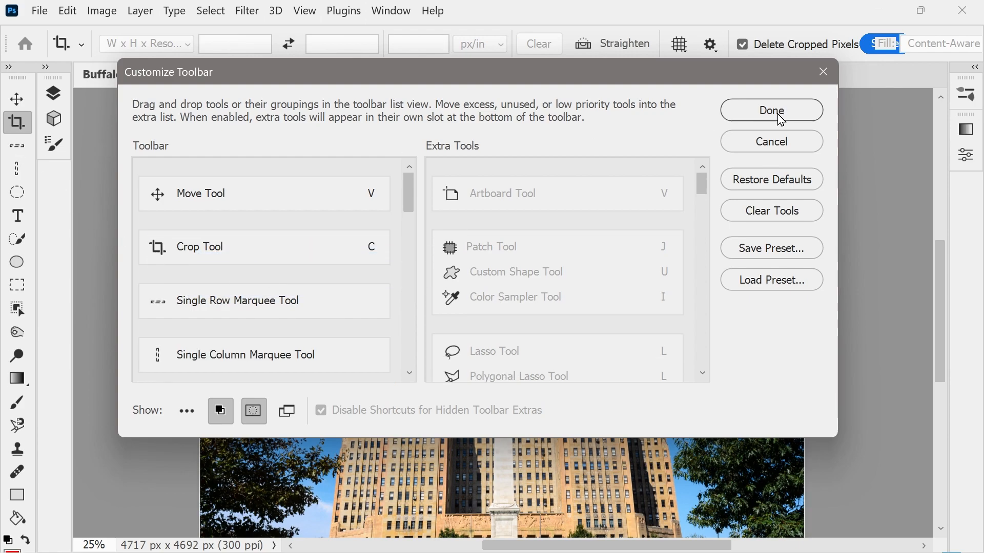
left_click(771, 109)
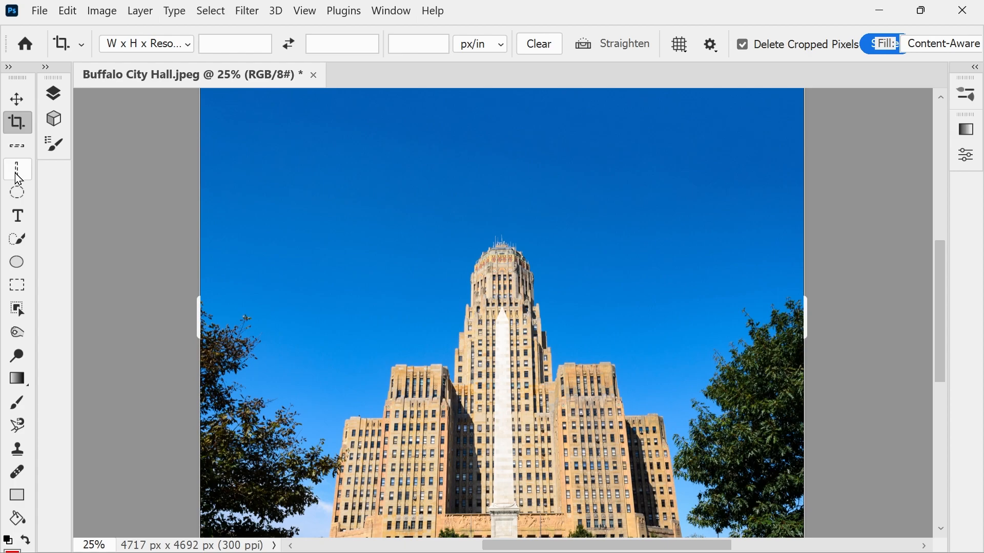
mouse_move(17, 169)
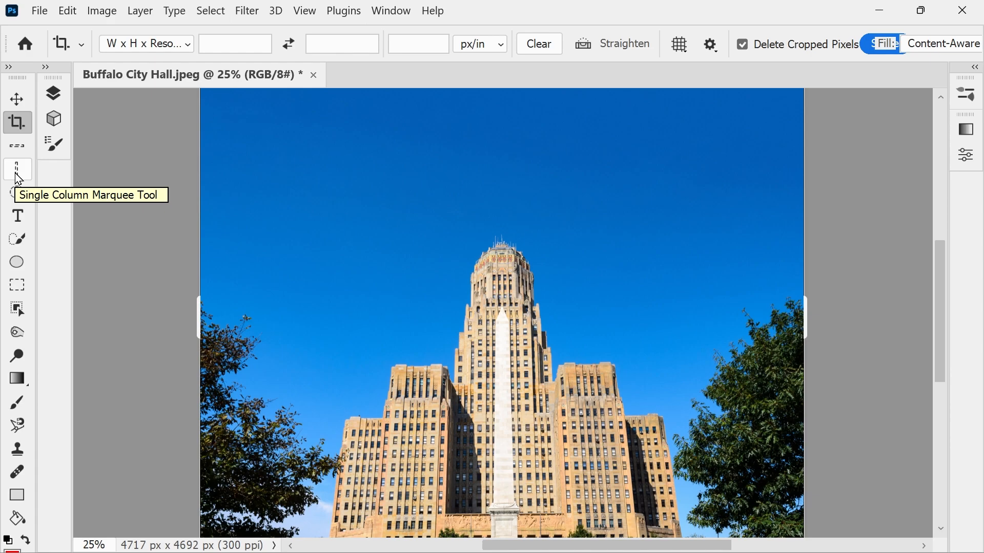
mouse_move(17, 149)
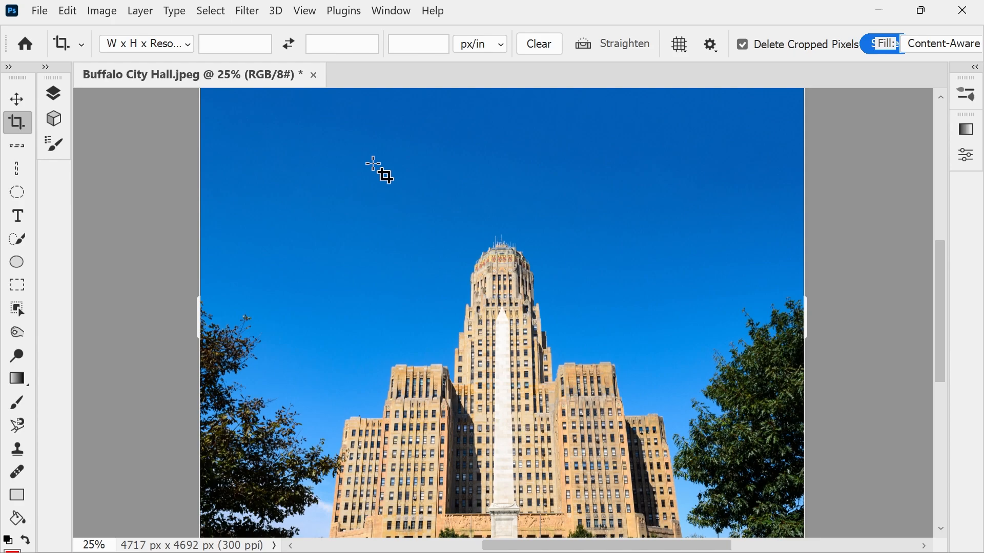
Choose the Single Row Marquee and place a one-pixel row across the tower.
left_click(17, 148)
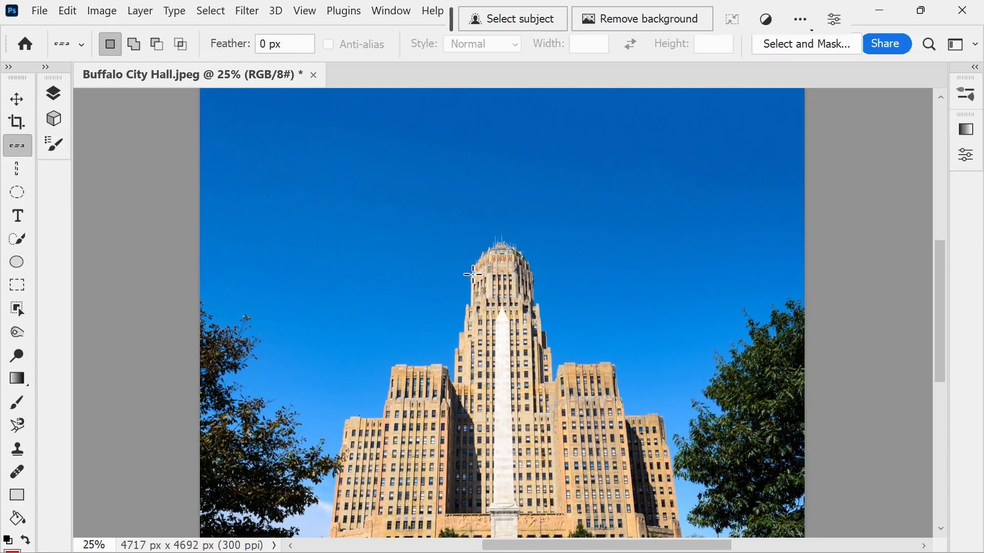
left_click_drag(470, 282, 528, 283)
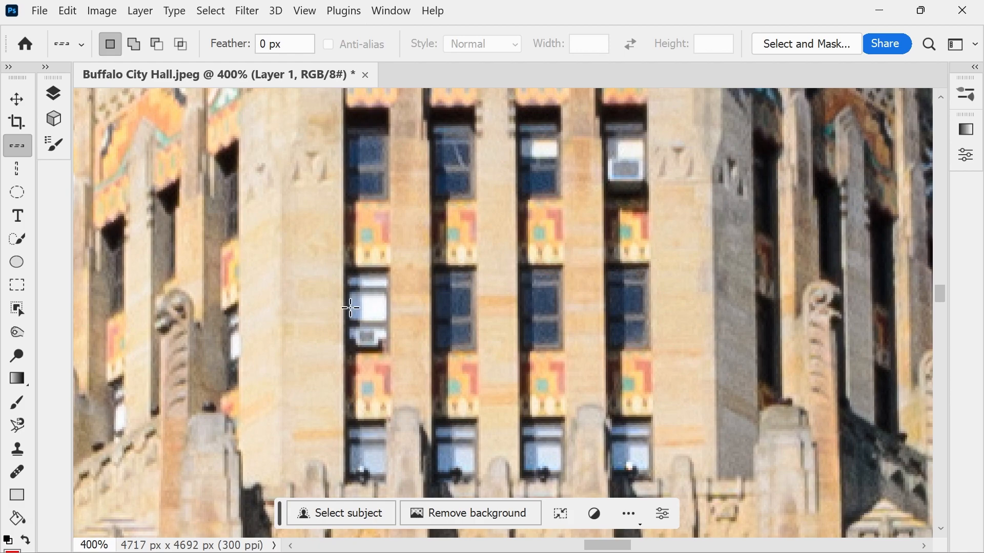
Open the Layers panel and hide the Background photo layer.
left_click(54, 92)
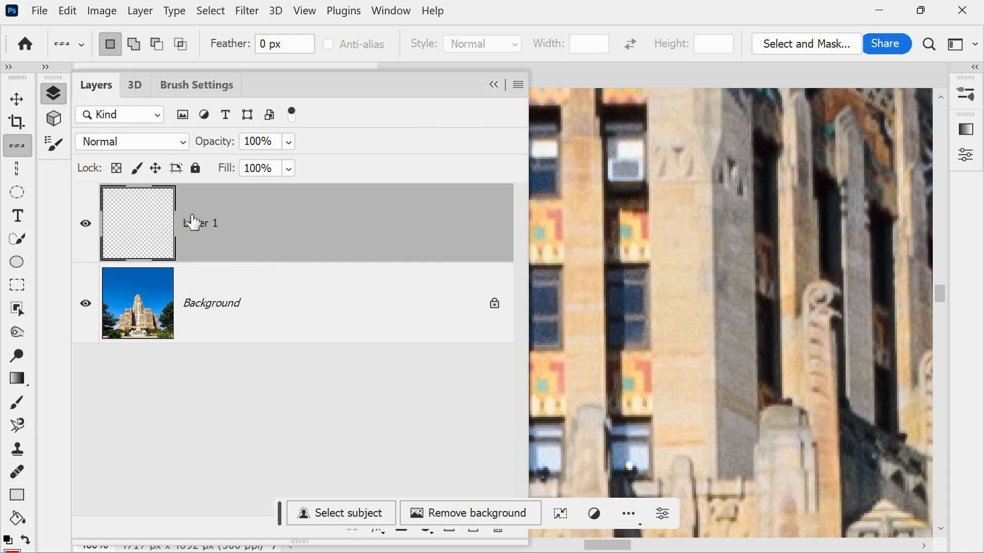
left_click(85, 304)
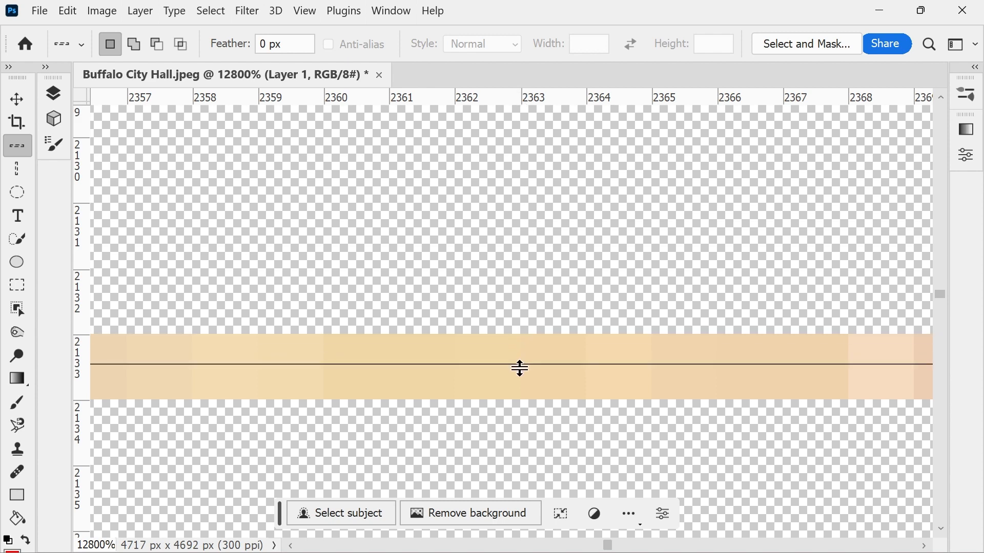
mouse_move(508, 364)
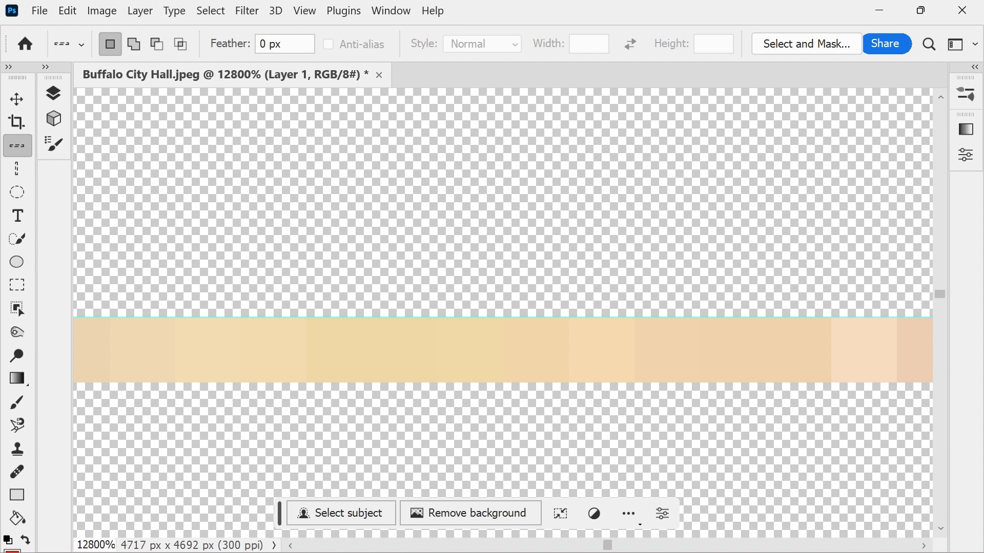
Select the sky from the canvas top down to the guide with the Rectangular Marquee.
left_click(53, 93)
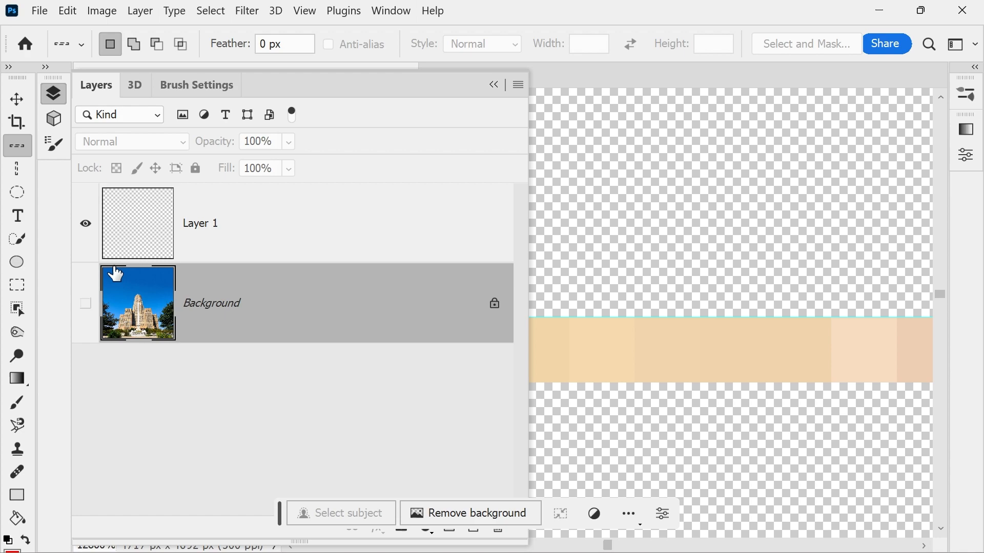
mouse_move(30, 308)
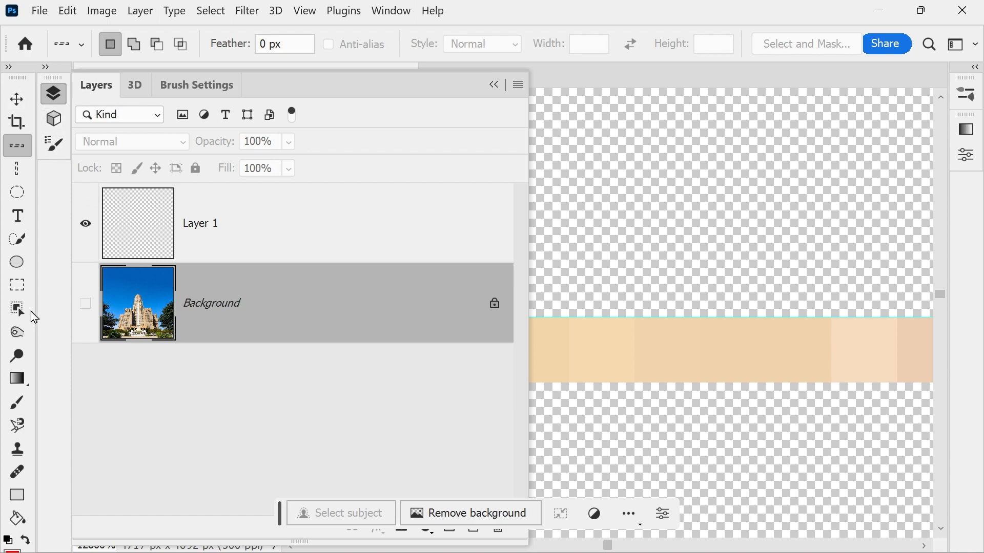
left_click(17, 285)
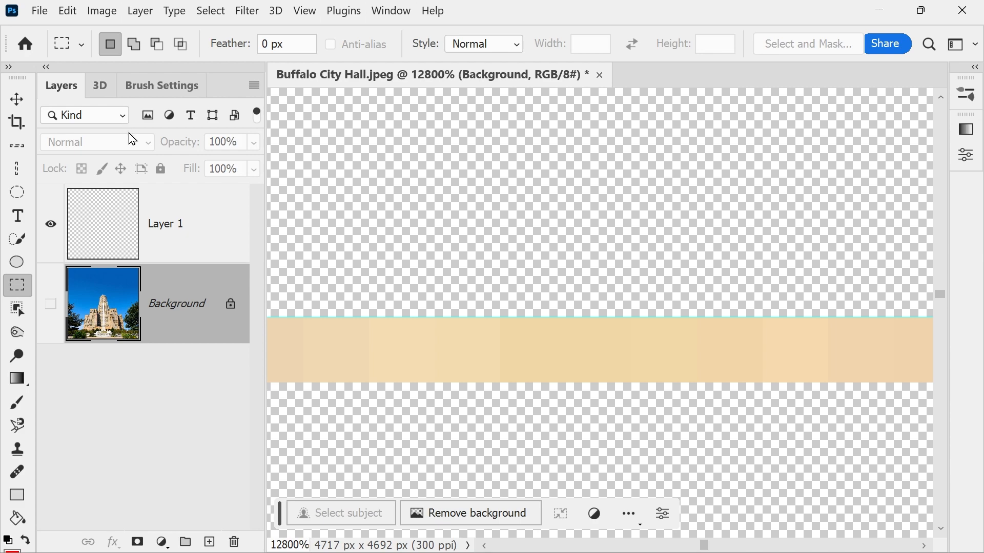
mouse_move(317, 208)
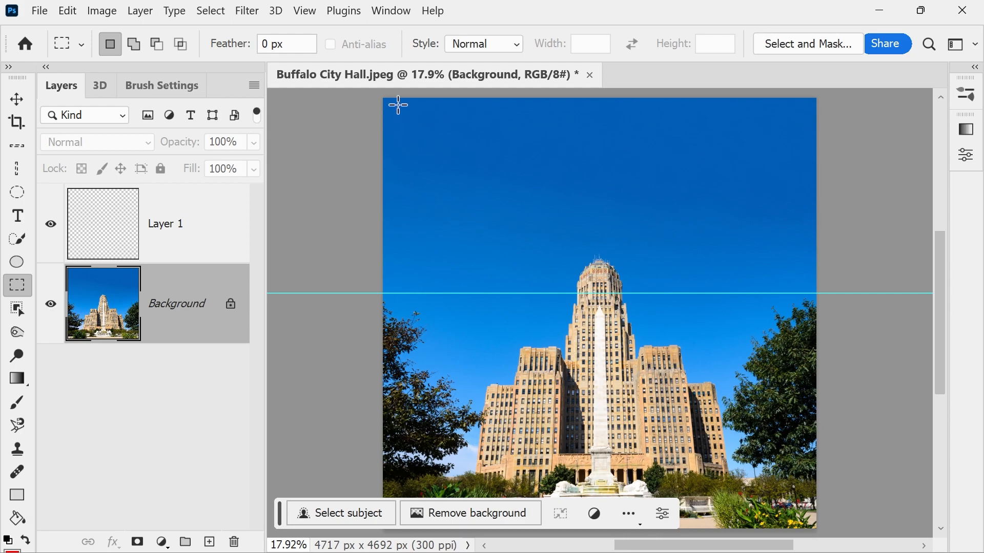
mouse_move(381, 101)
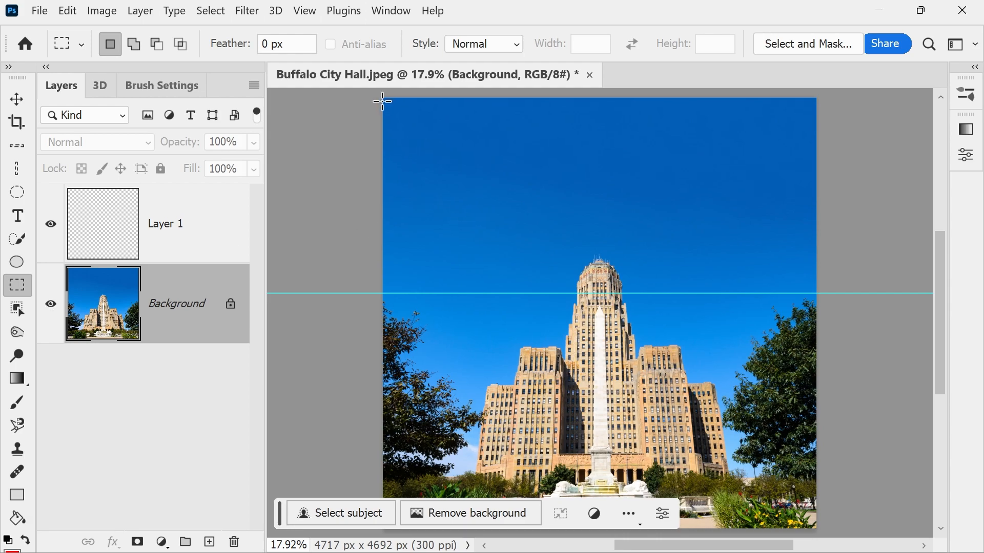
left_click_drag(383, 101, 439, 153)
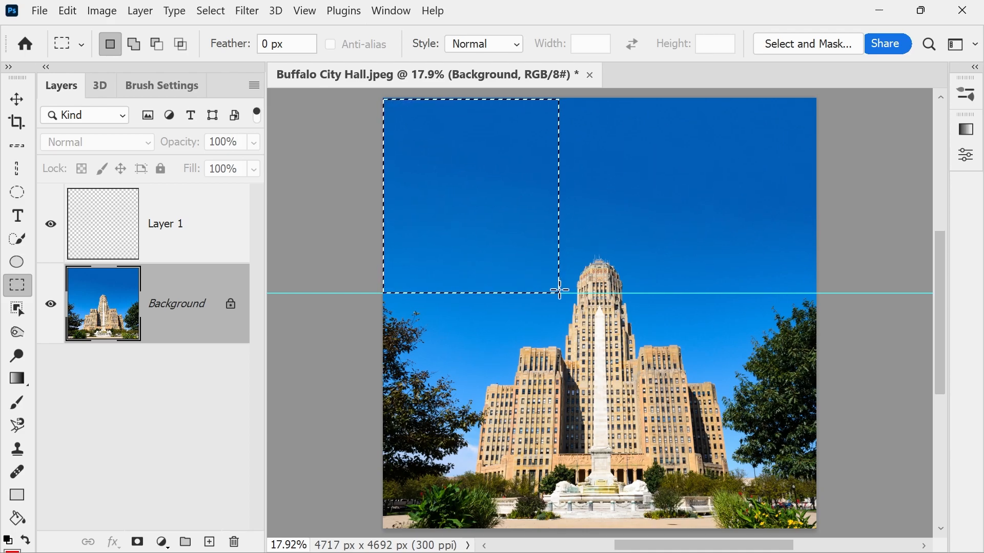
left_click_drag(557, 290, 814, 292)
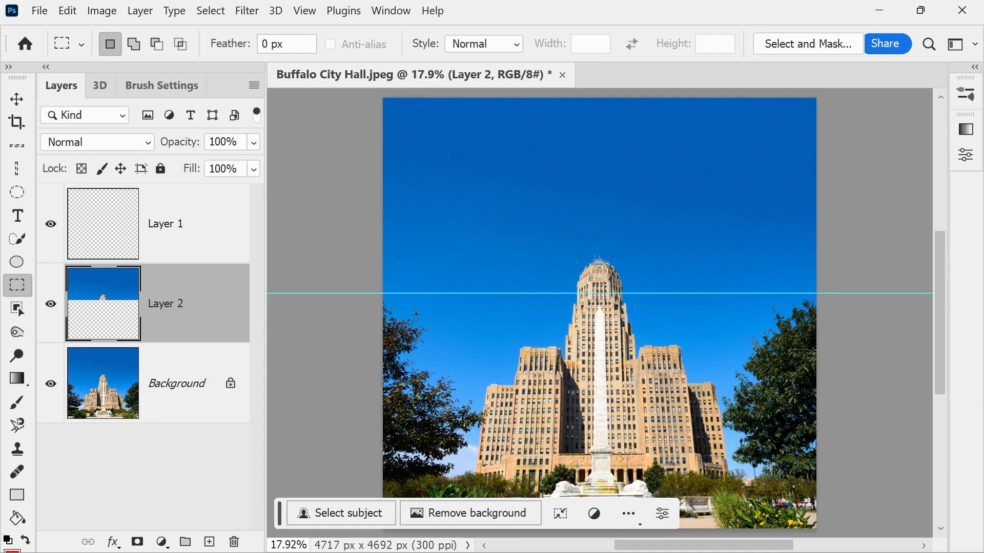
mouse_move(265, 309)
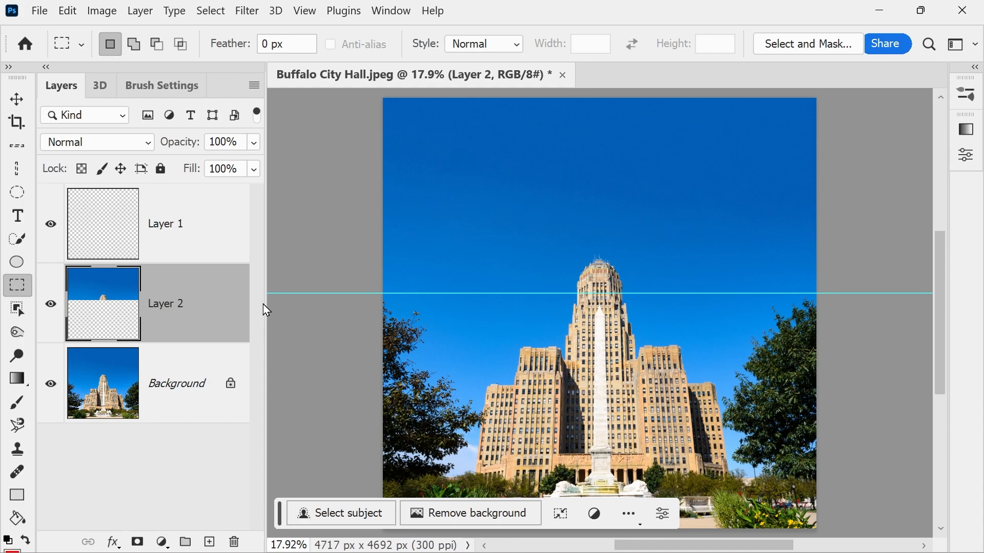
mouse_move(173, 221)
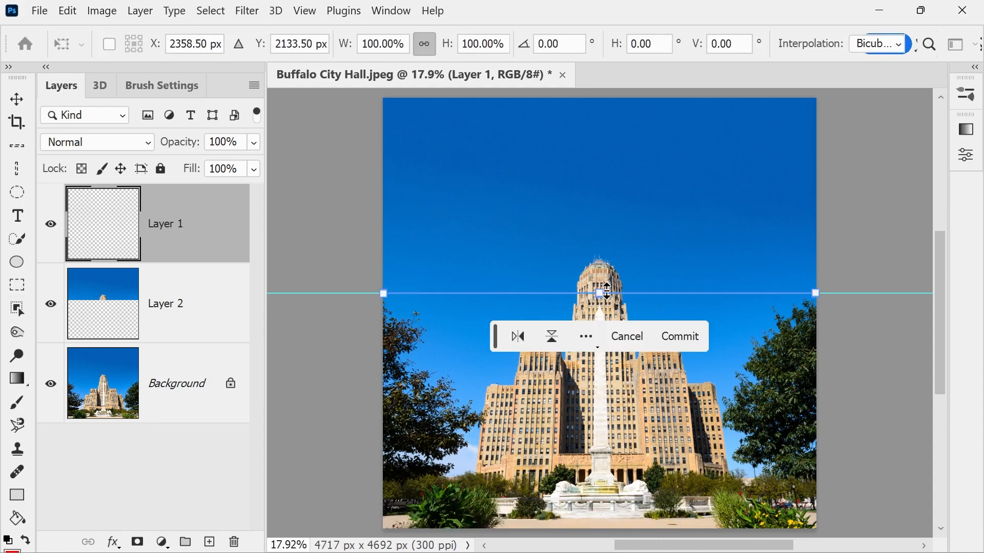
Drag Layer 1's pixel row upward from the guide and commit the stretch.
left_click_drag(599, 292, 599, 219)
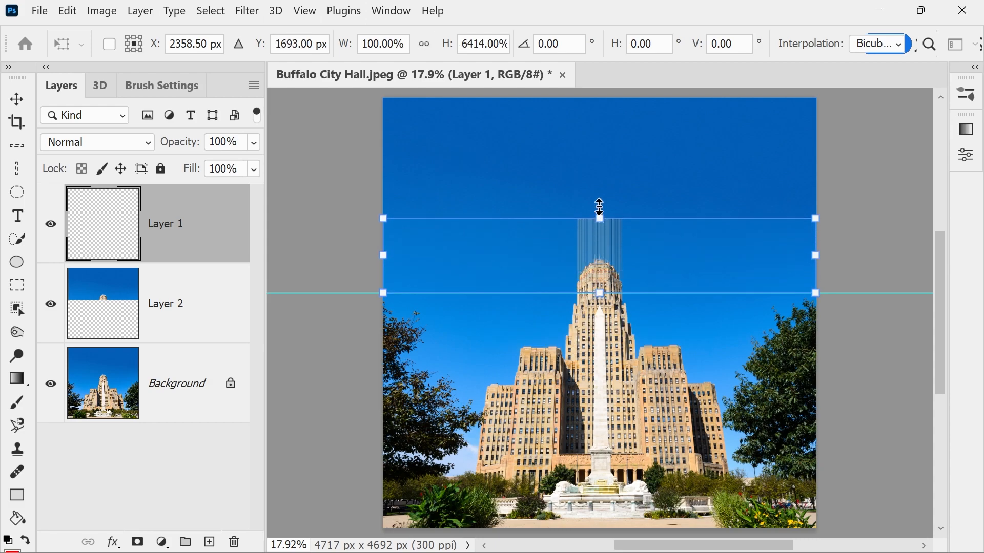
left_click_drag(598, 219, 587, 198)
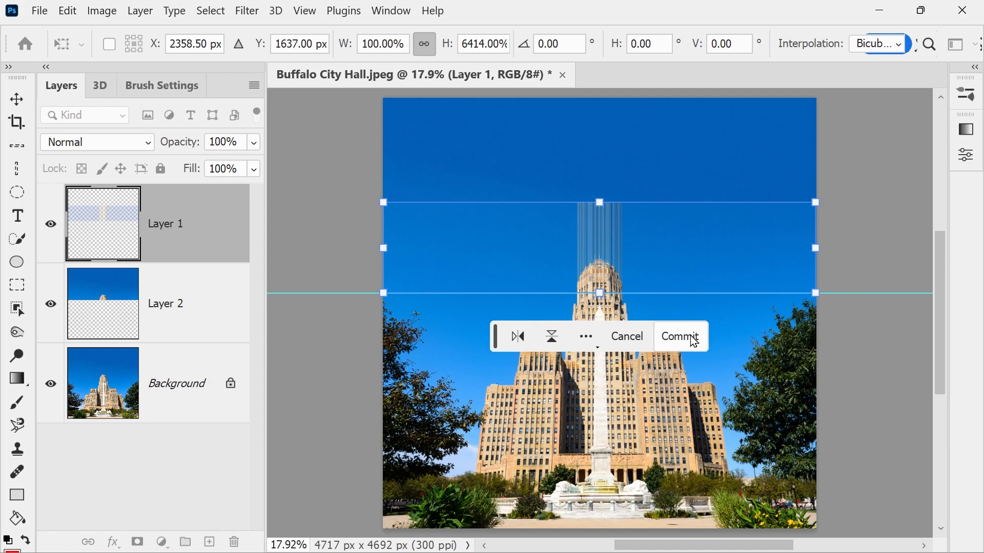
left_click(680, 336)
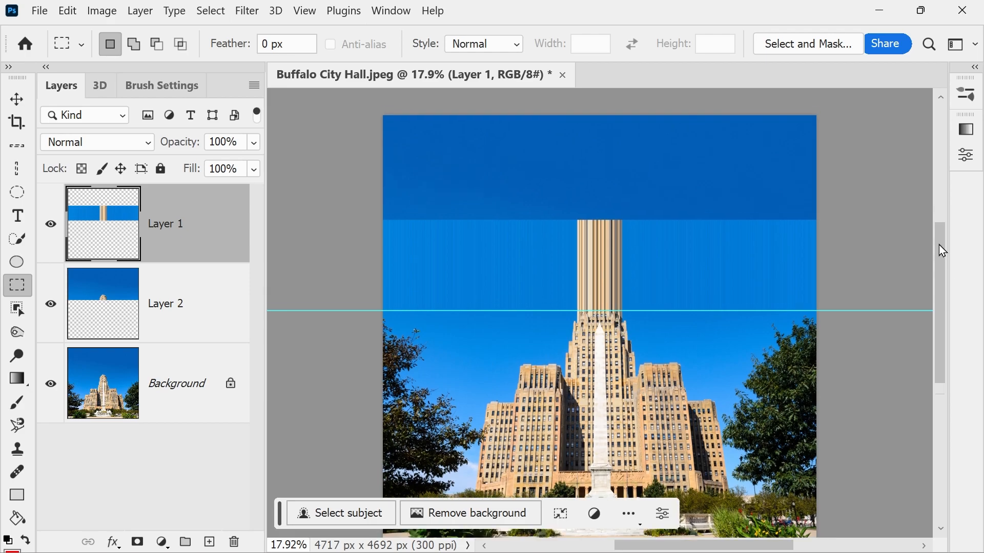
scroll("down", 3)
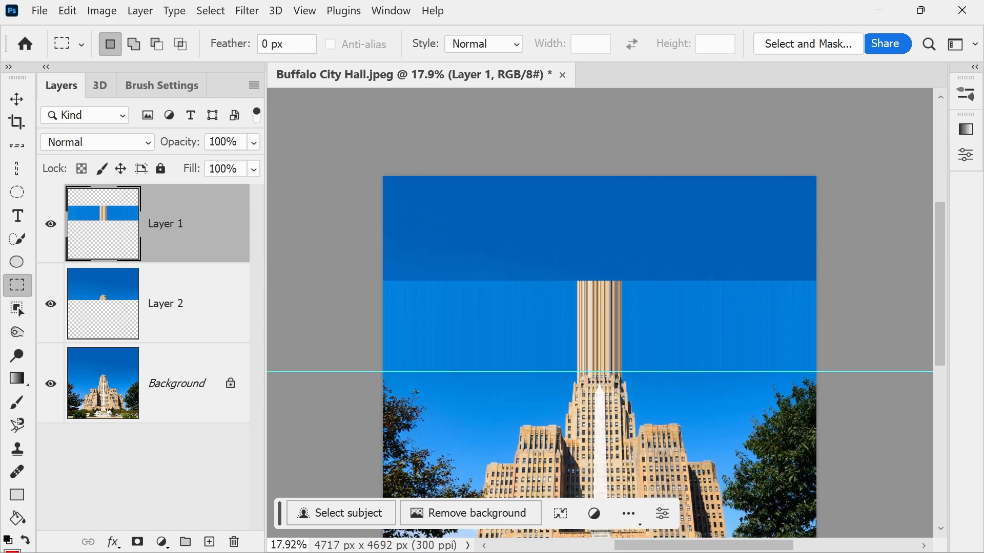